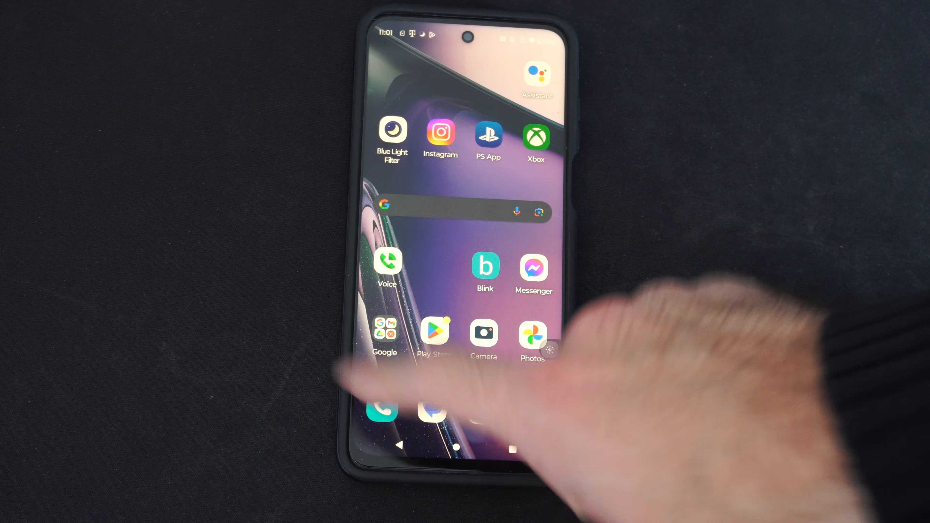
Launch the Phone app and reach its Settings list via the overflow menu.
left_click(387, 406)
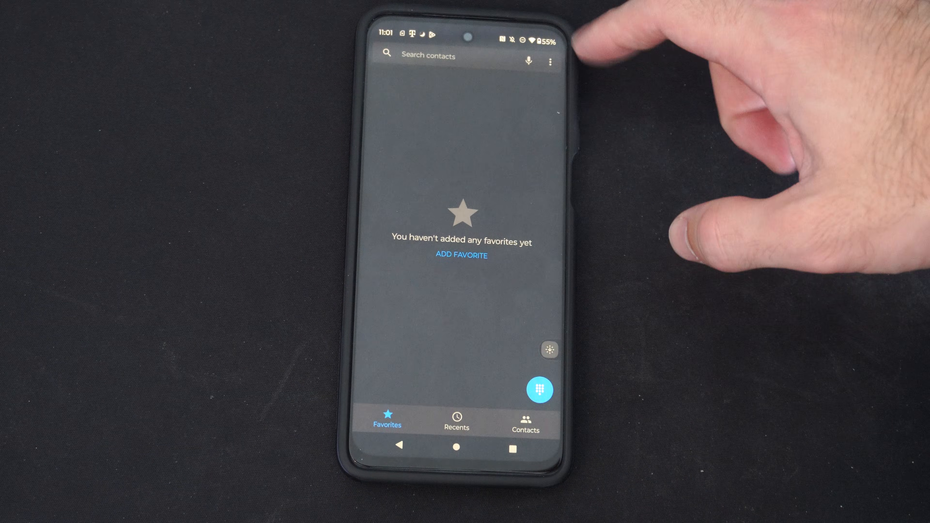
left_click(550, 61)
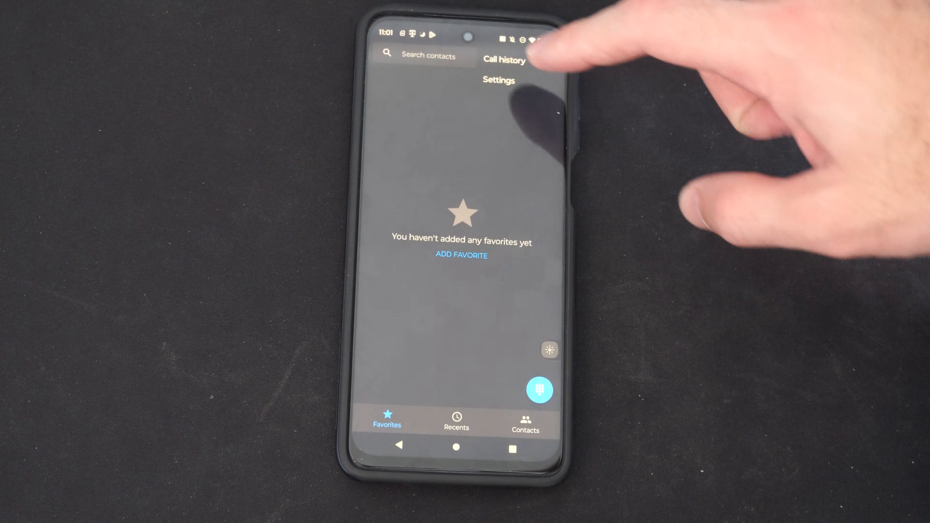
left_click(499, 79)
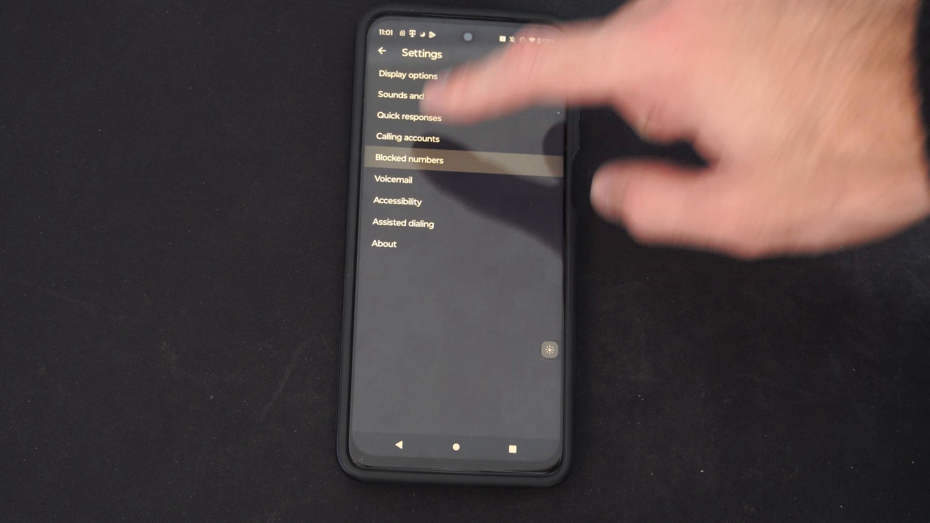
left_click(409, 159)
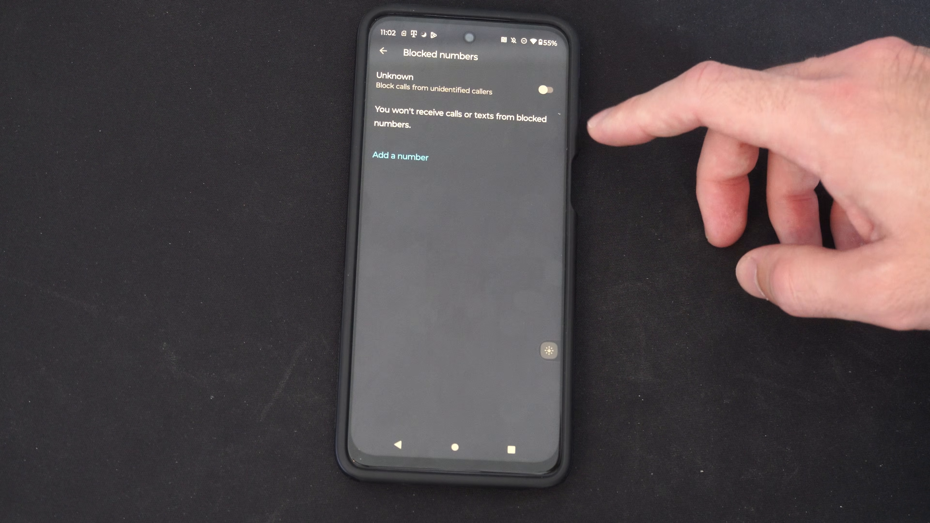
mouse_move(534, 119)
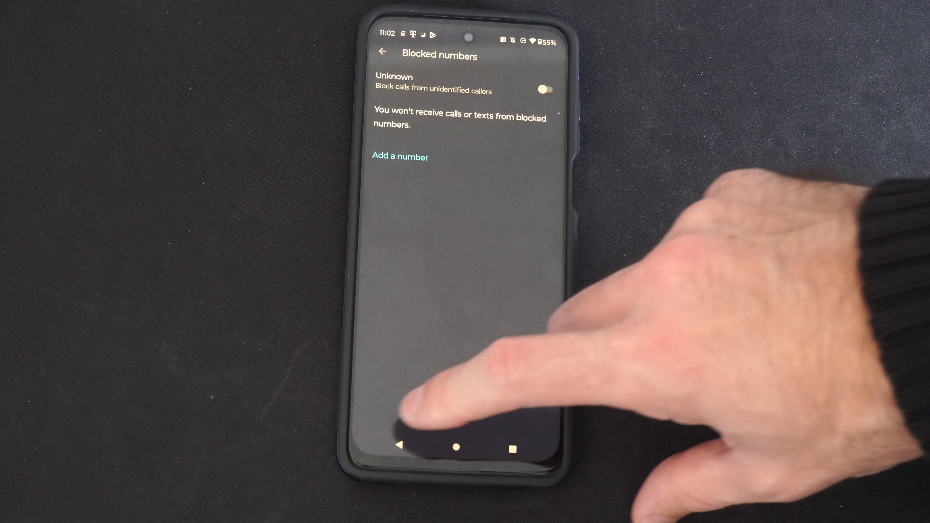
left_click(383, 51)
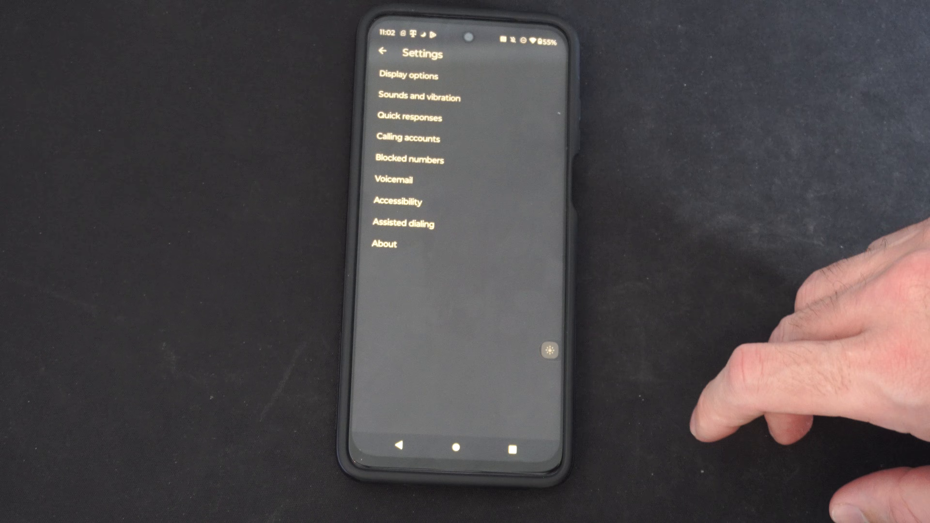